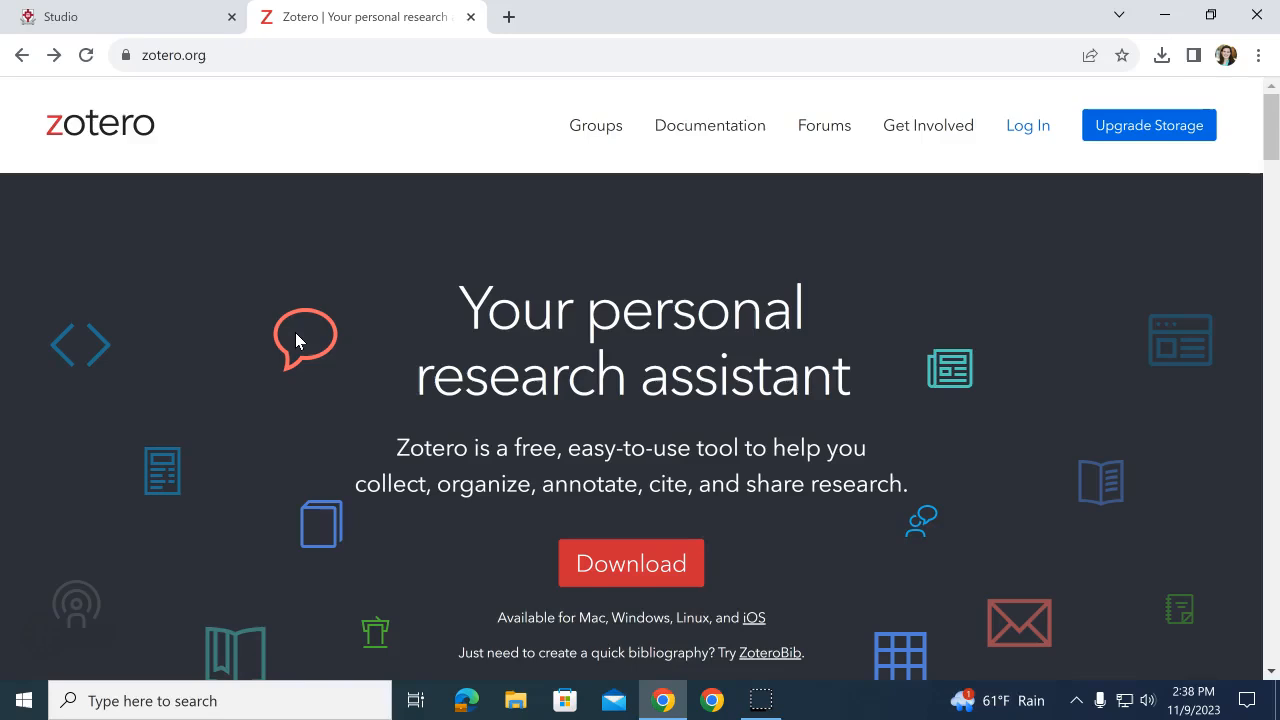
- Scroll the zotero.org home page and go to the Download page
scroll(down, 3)
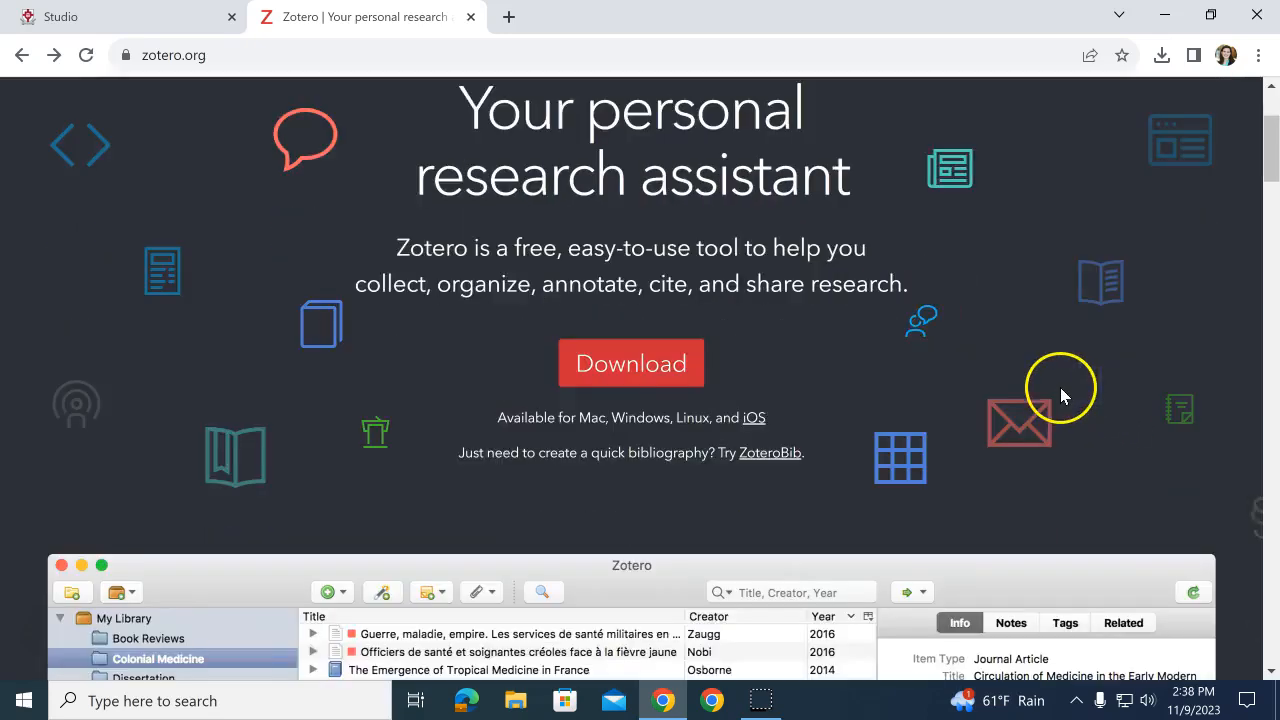
mouse_move(631, 363)
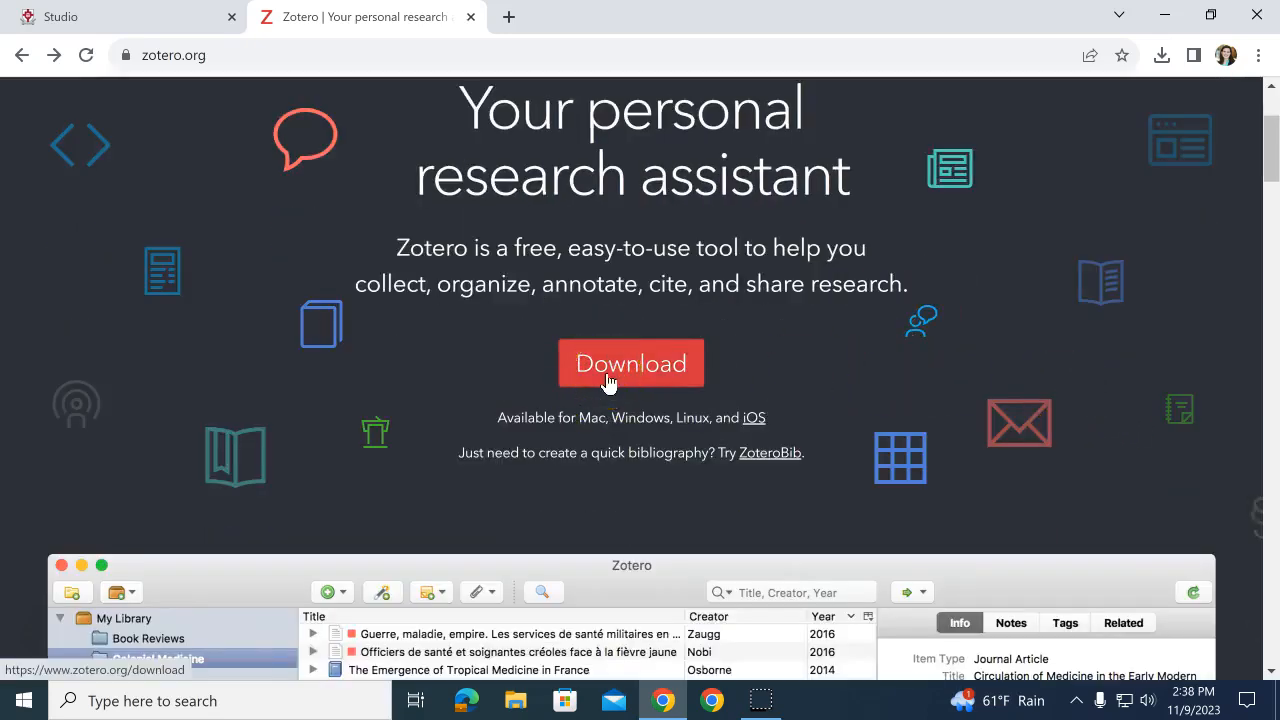
click(631, 363)
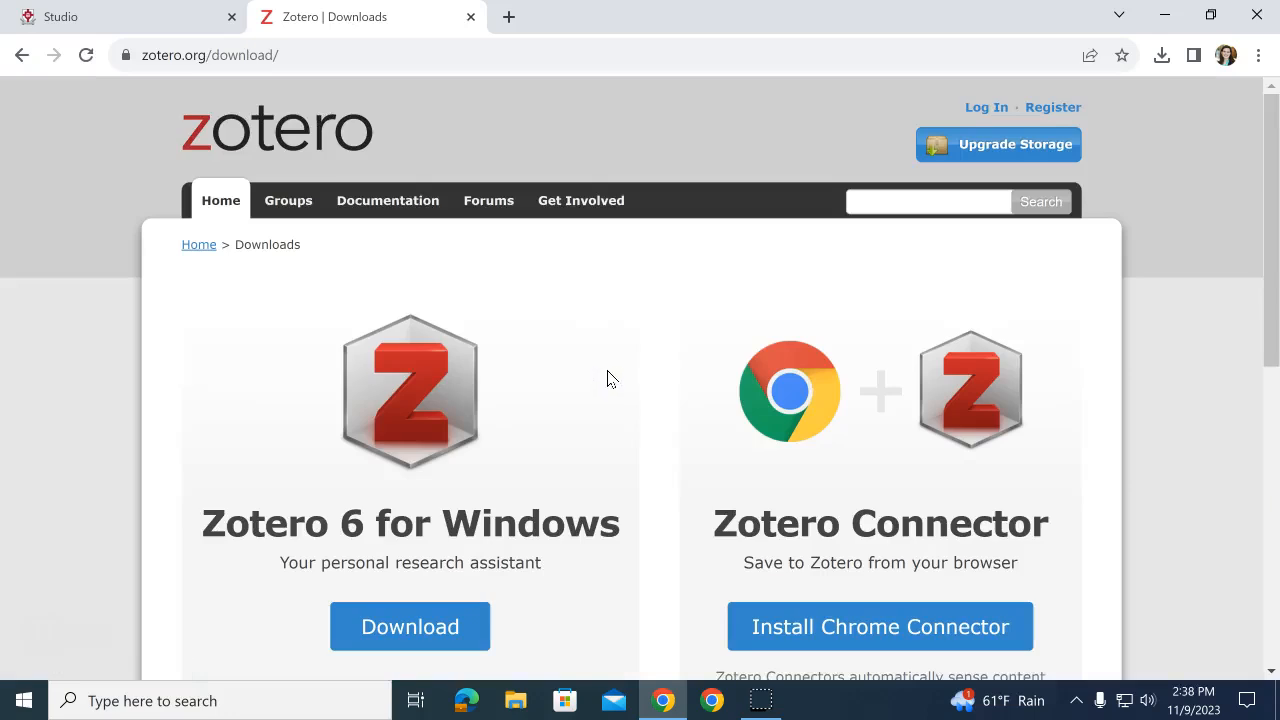
- Download the Zotero 6 for Windows installer and show it in Chrome's downloads list
scroll(down, 3)
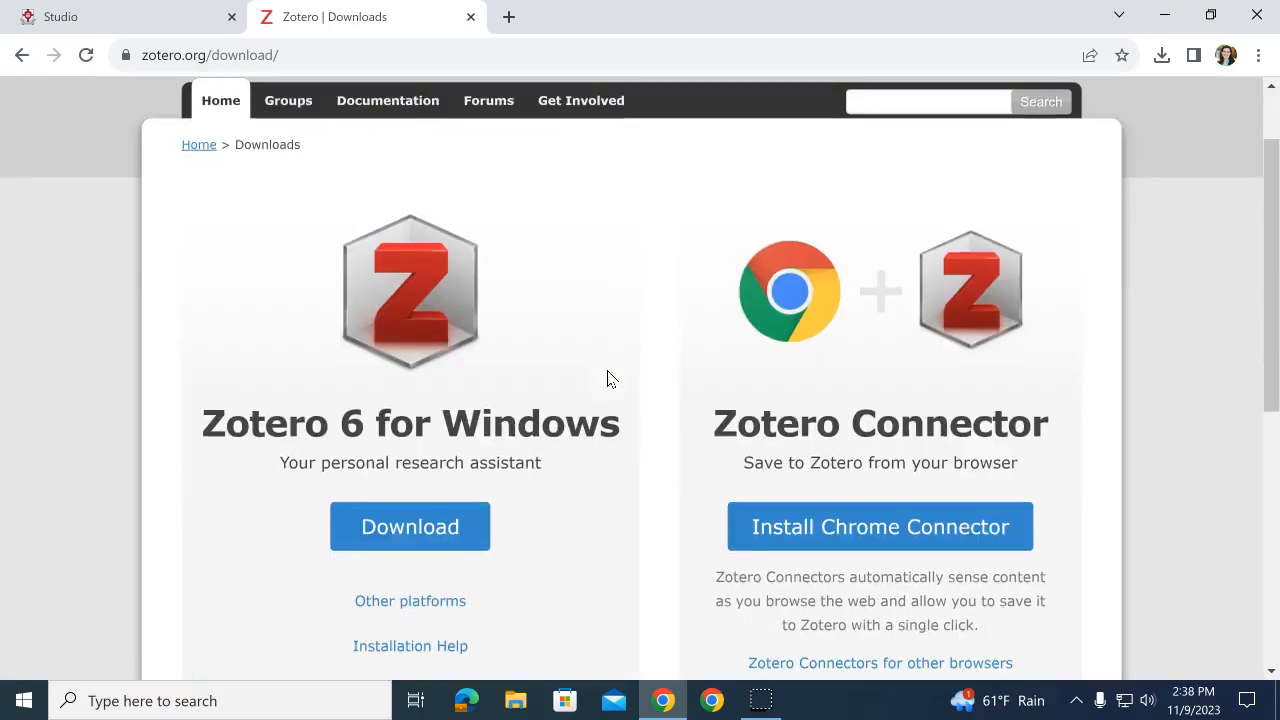
scroll(down, 3)
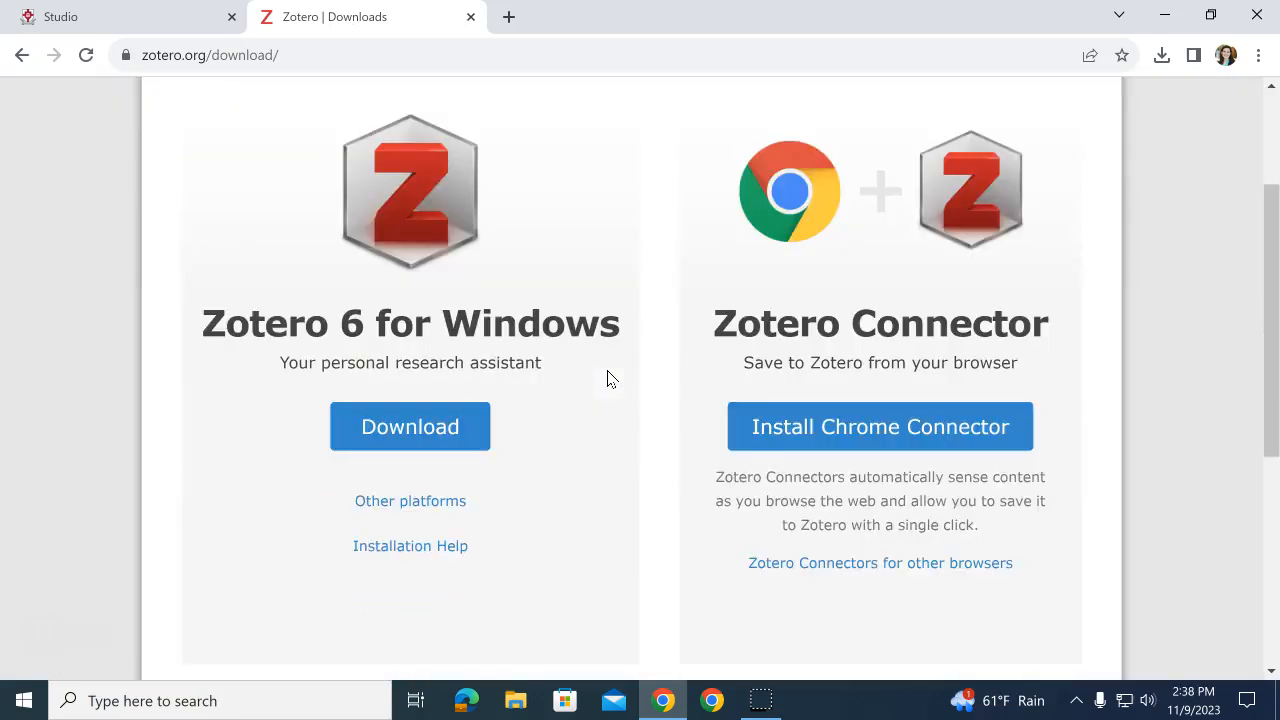
mouse_move(583, 376)
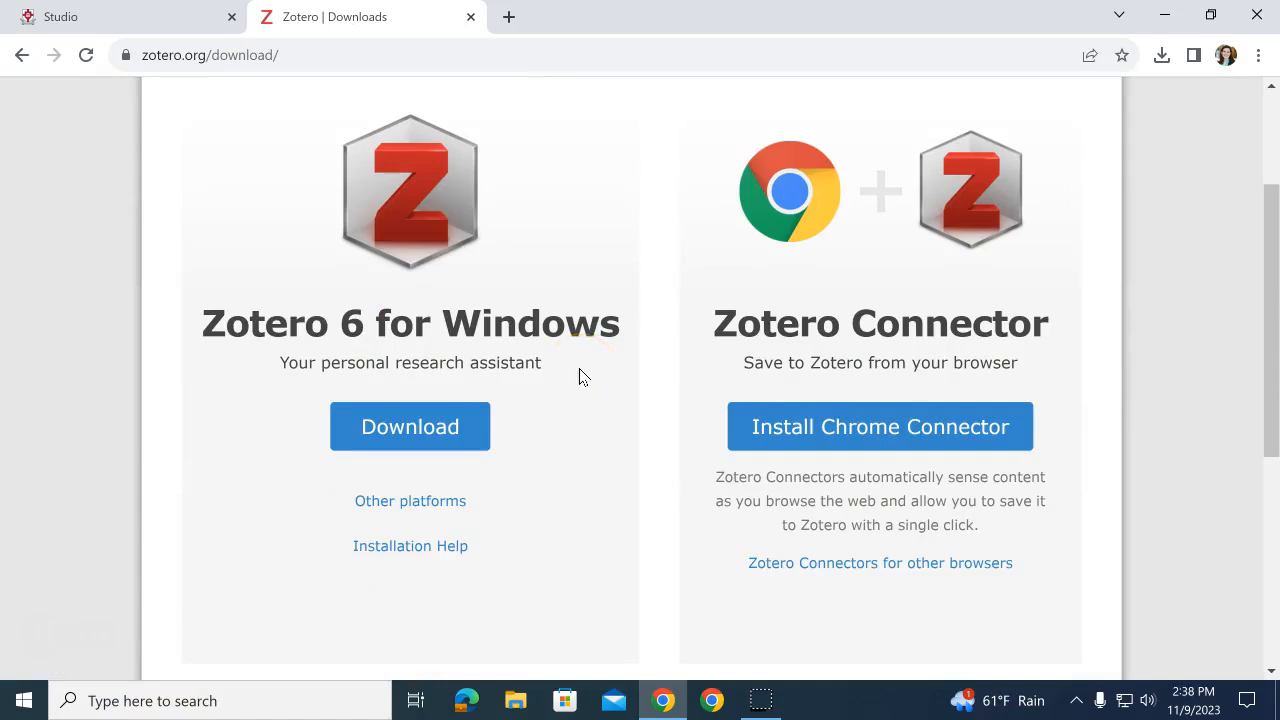
scroll(down, 3)
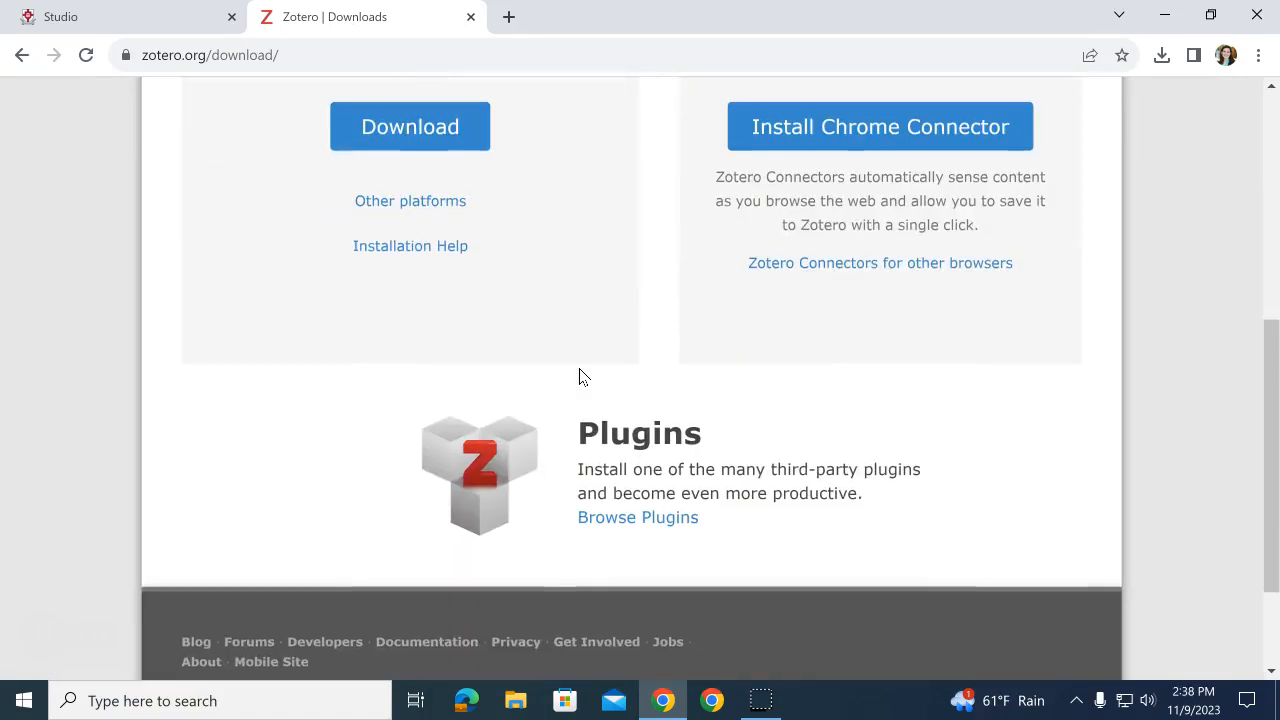
scroll(up, 3)
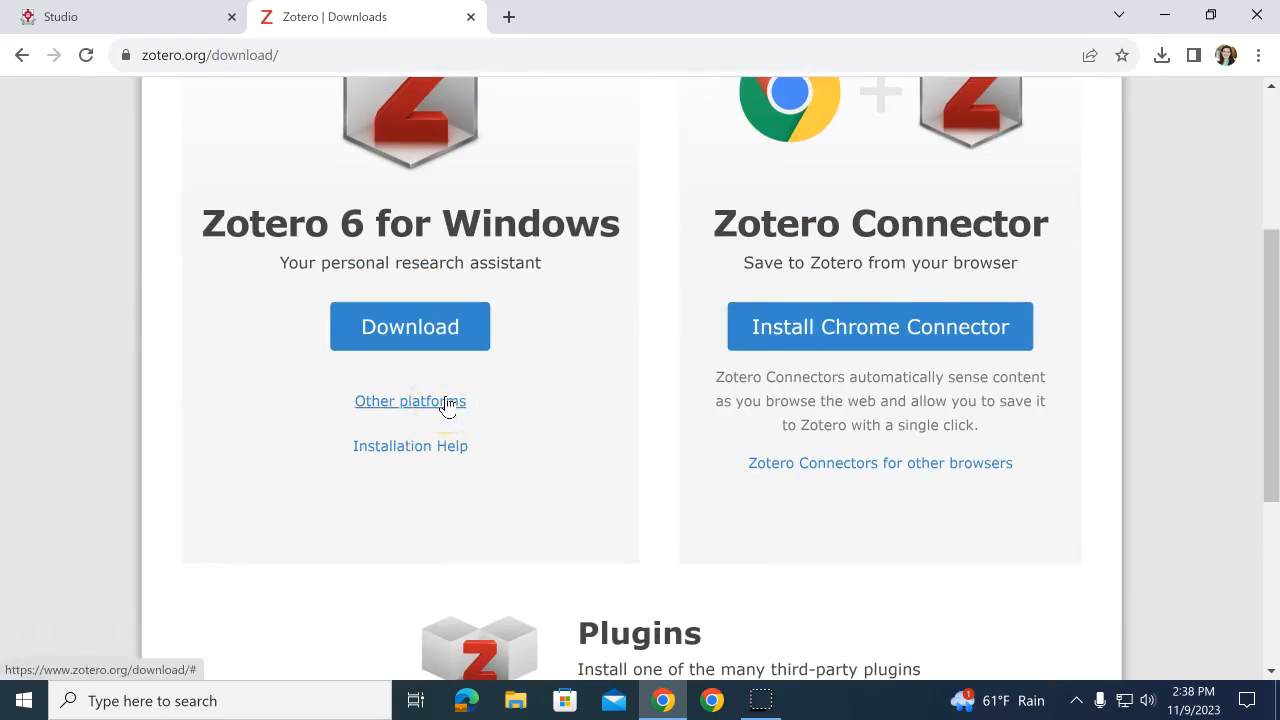
mouse_move(410, 326)
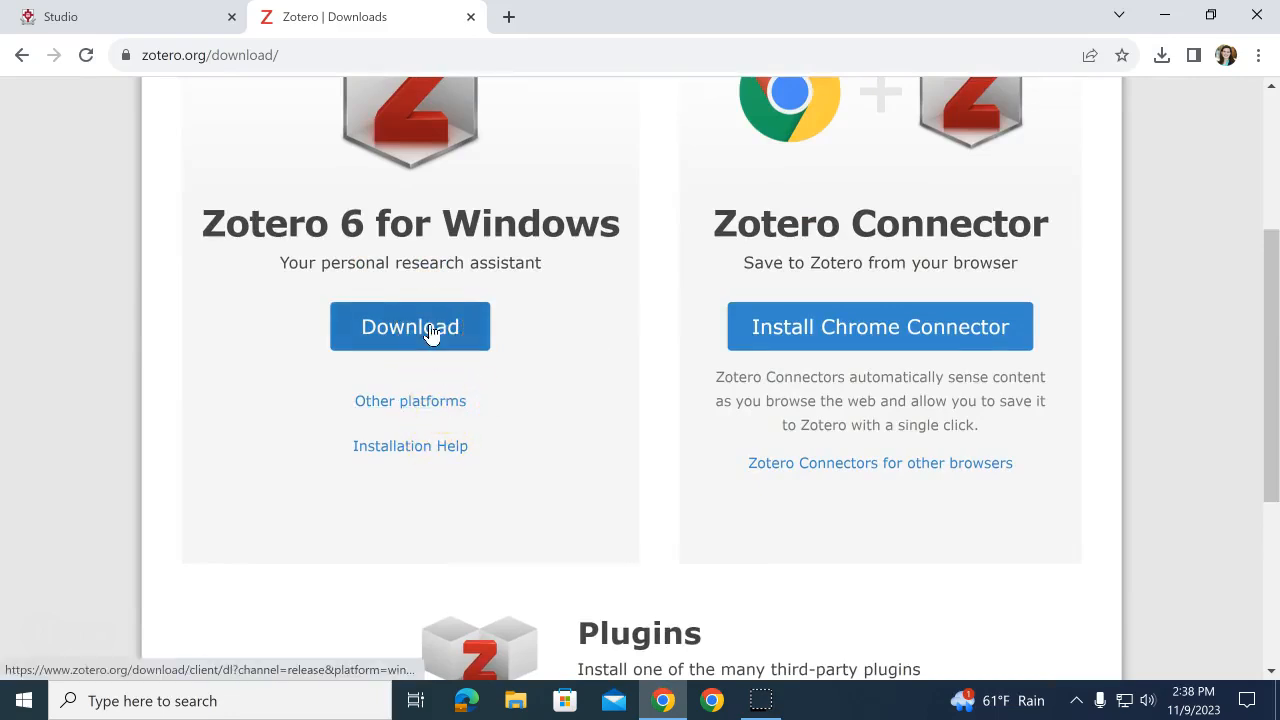
click(410, 326)
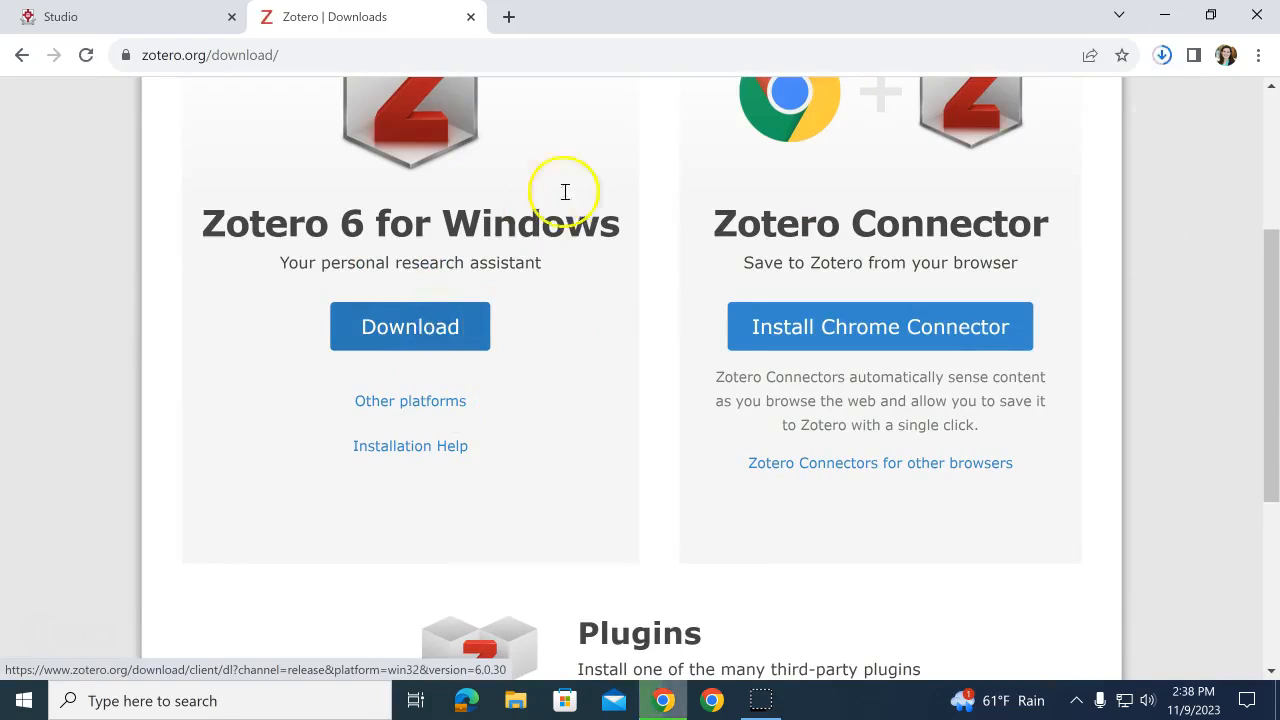
mouse_move(1100, 135)
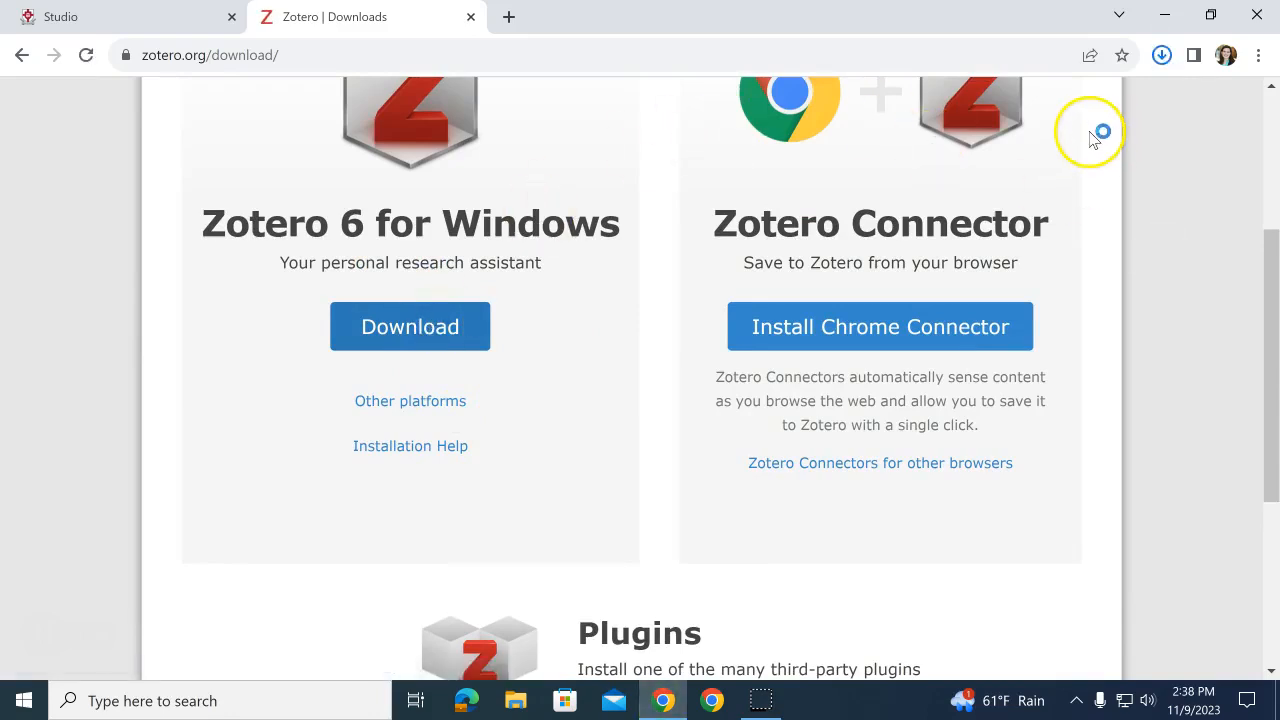
click(1161, 55)
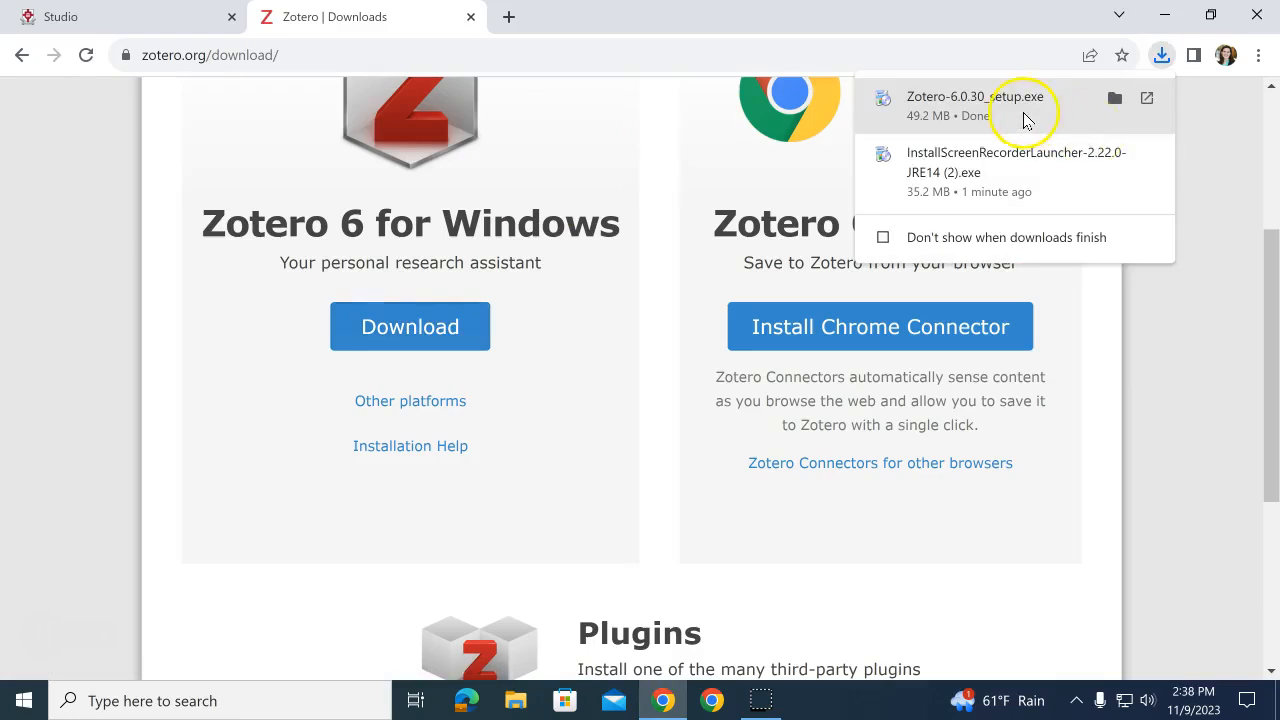
- Run Zotero-6.0.30_setup.exe, then reach the Zotero Connector Chrome Web Store page
click(637, 349)
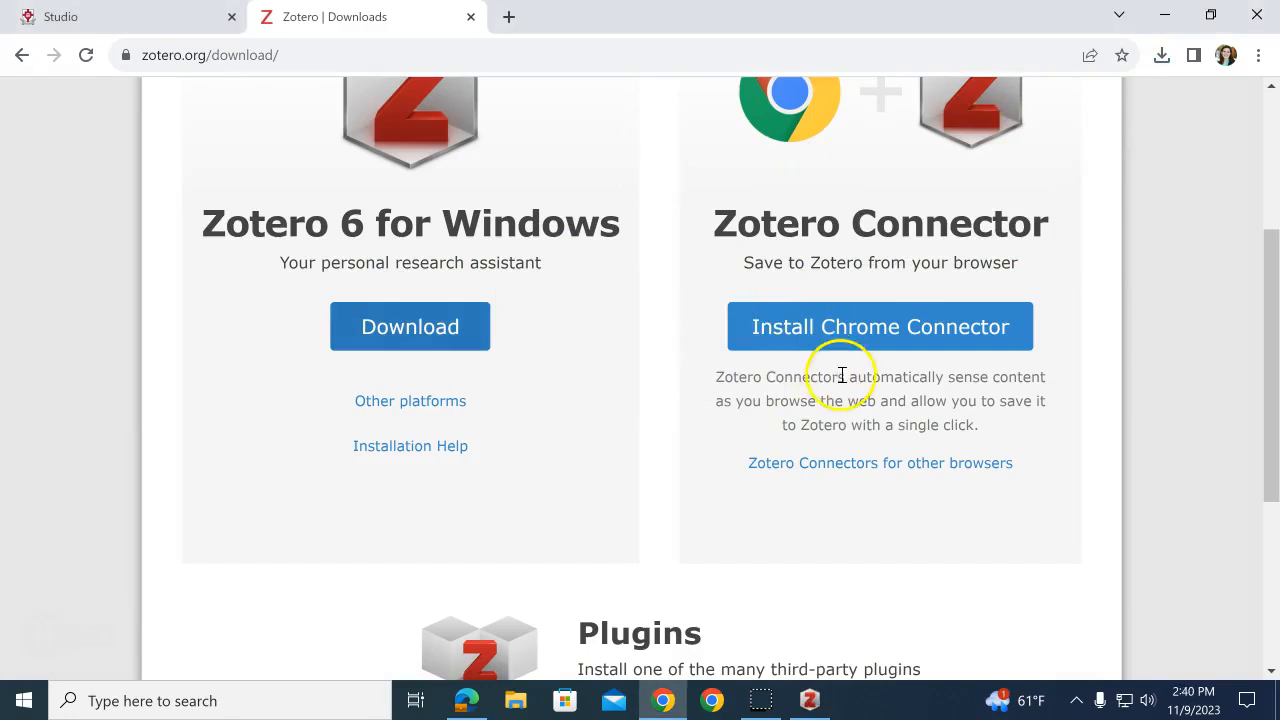
mouse_move(860, 348)
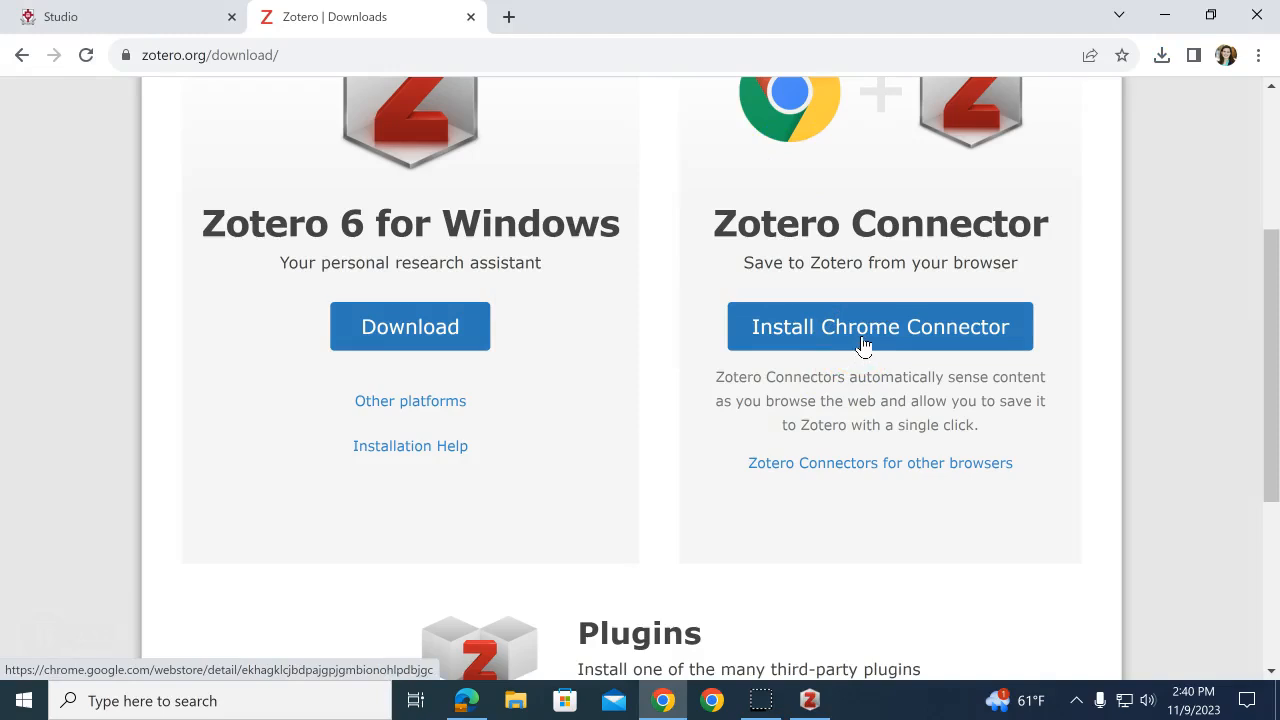
click(880, 326)
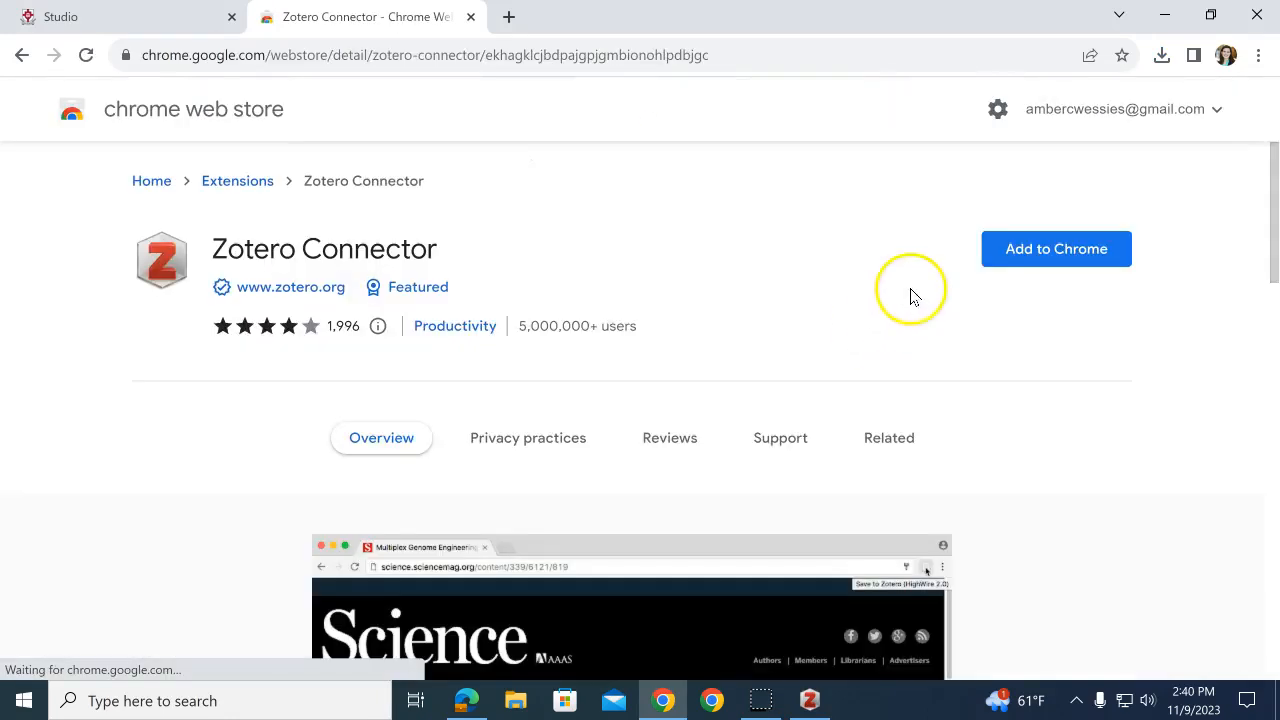
mouse_move(1055, 248)
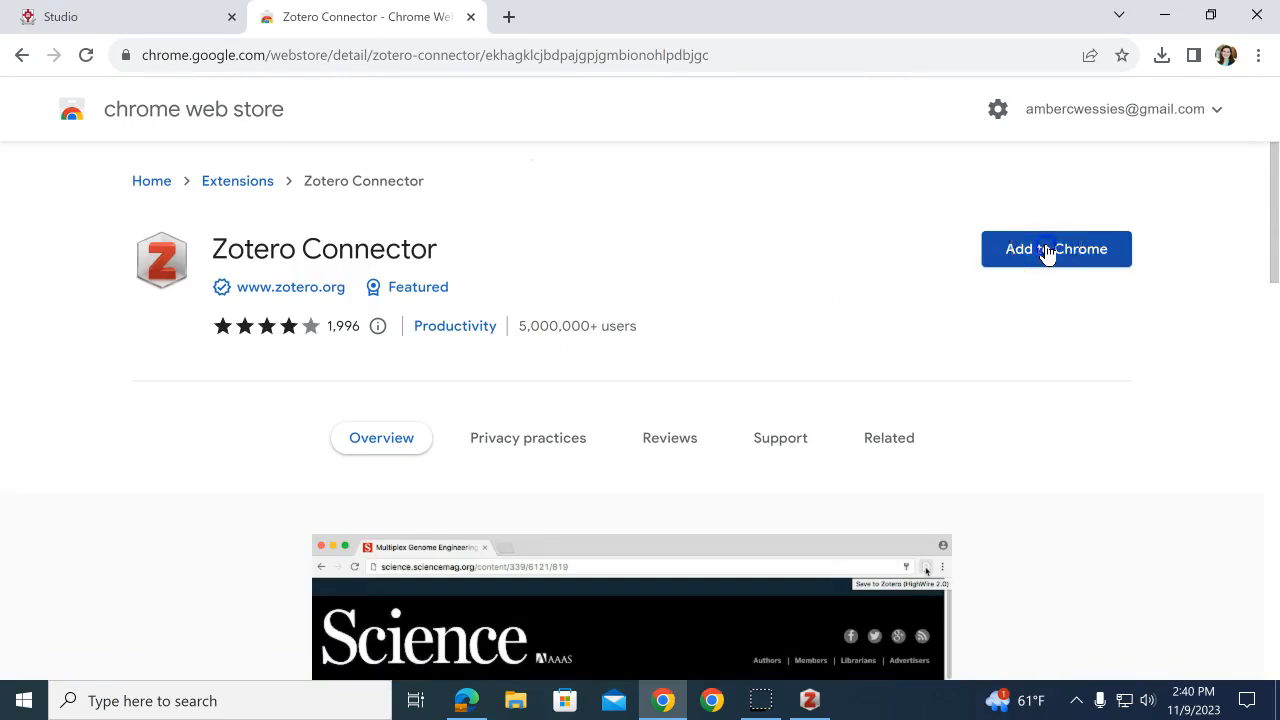
- Add the Zotero Connector extension to Chrome and view the installed extensions list
click(1055, 249)
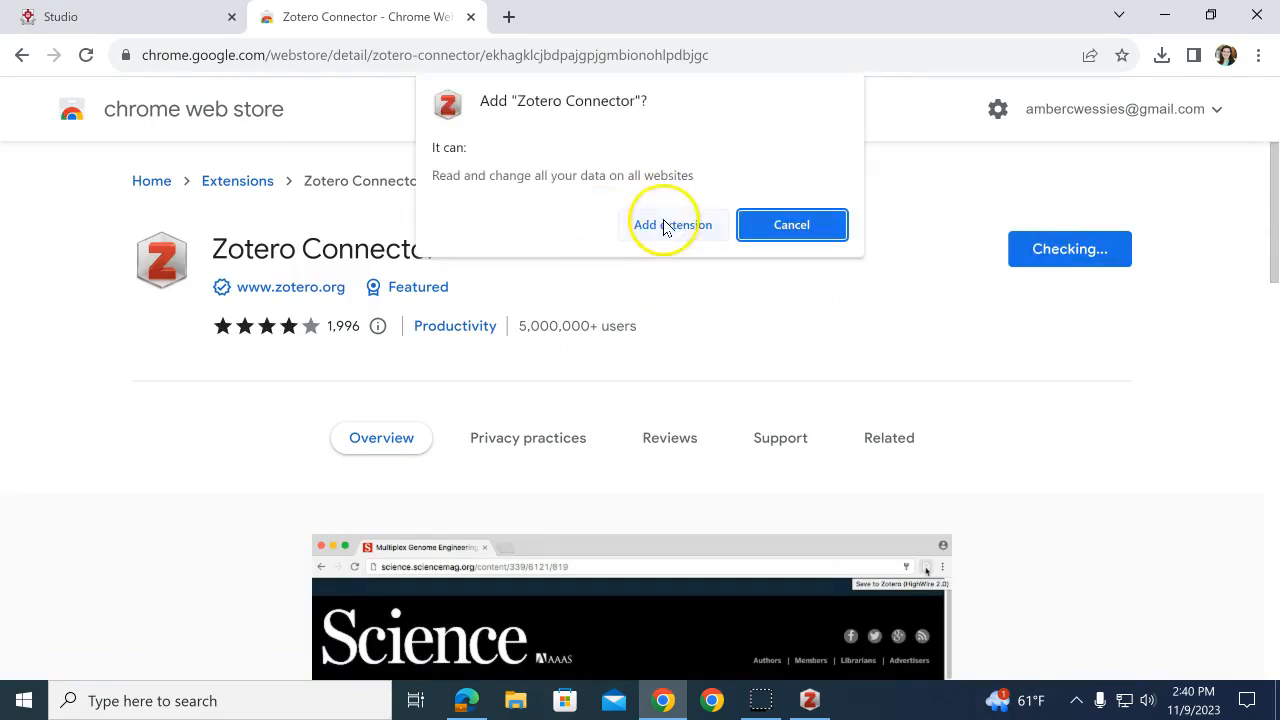
click(672, 224)
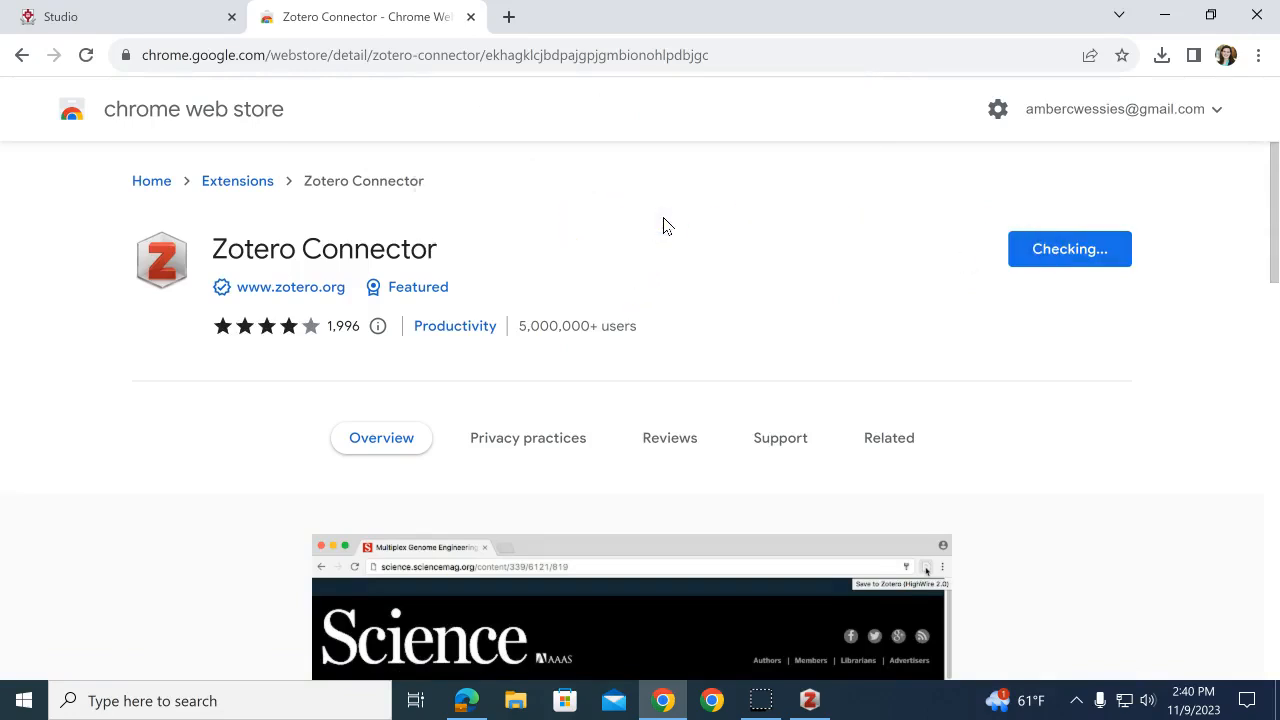
click(1124, 55)
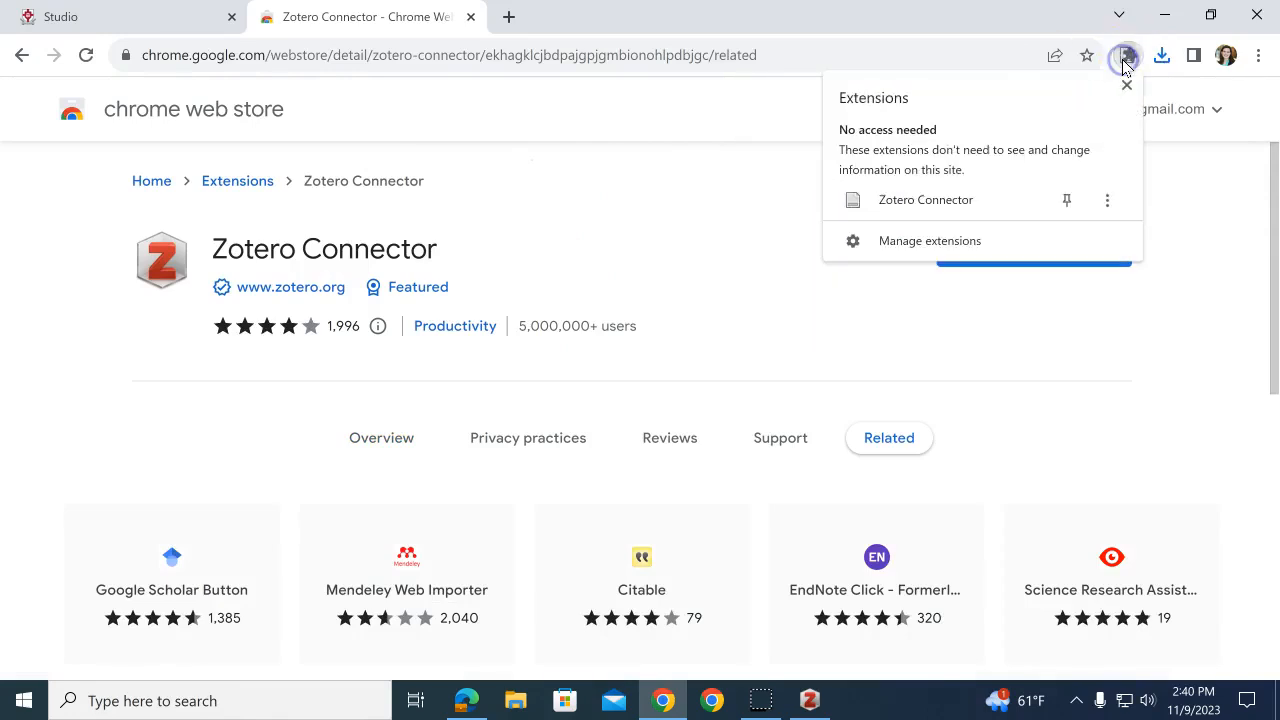
mouse_move(1128, 55)
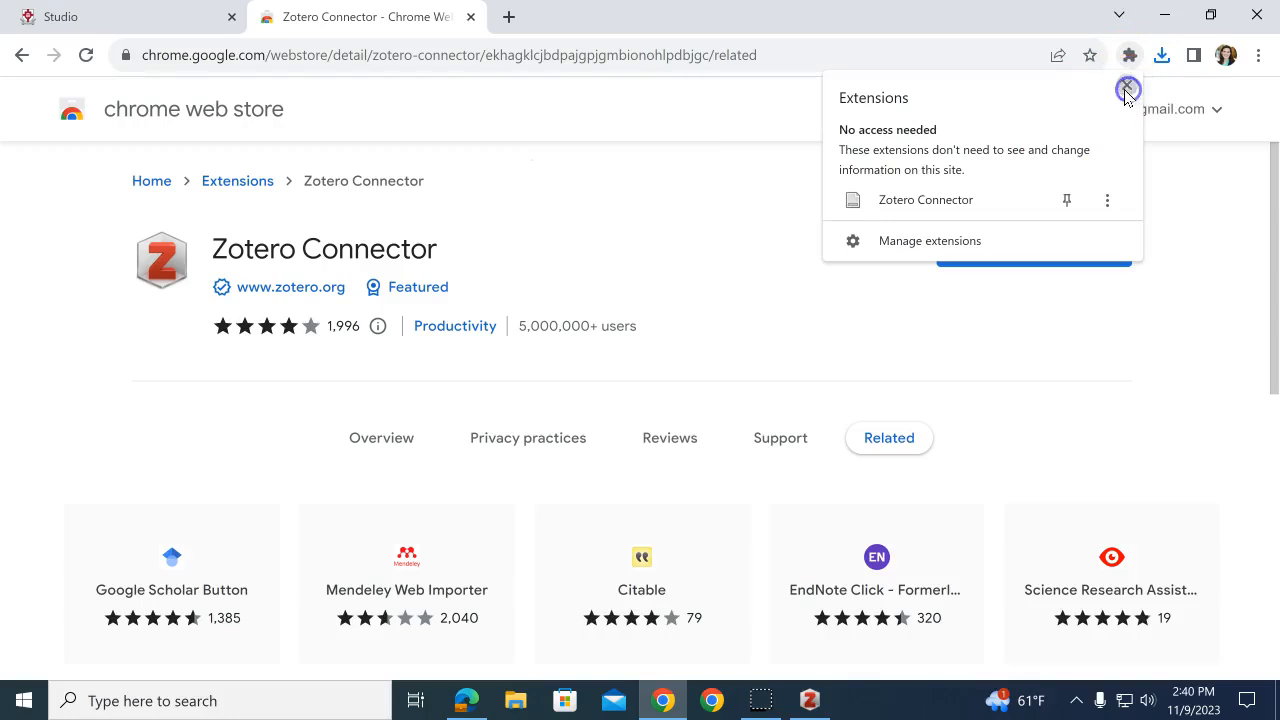
mouse_move(23, 55)
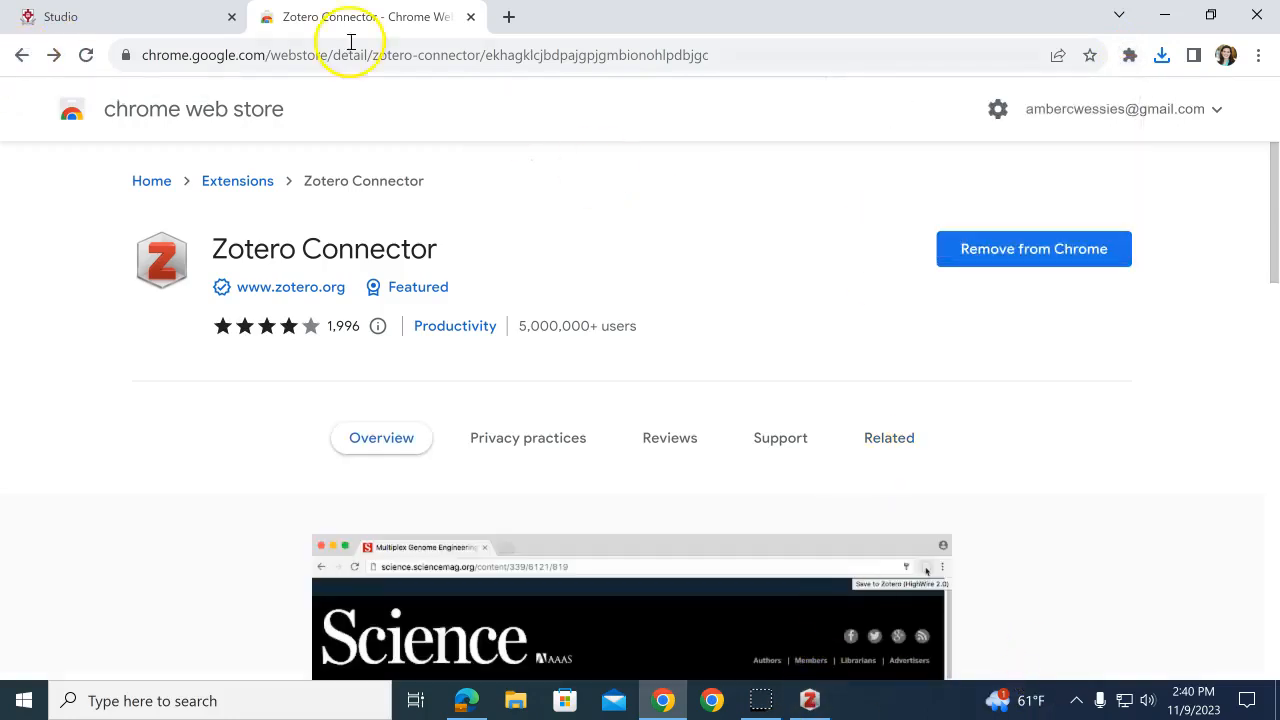
- Go from the downloads page to the zotero.org login page and sign in with saved credentials
click(22, 55)
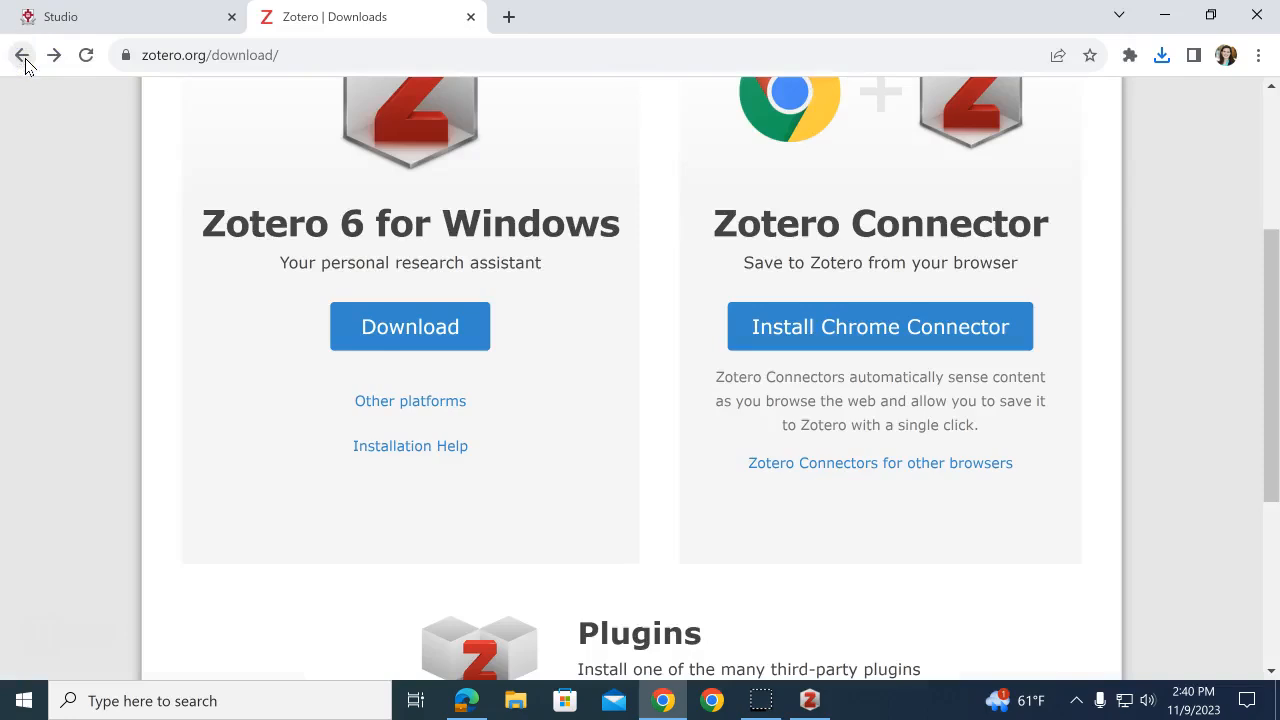
click(22, 55)
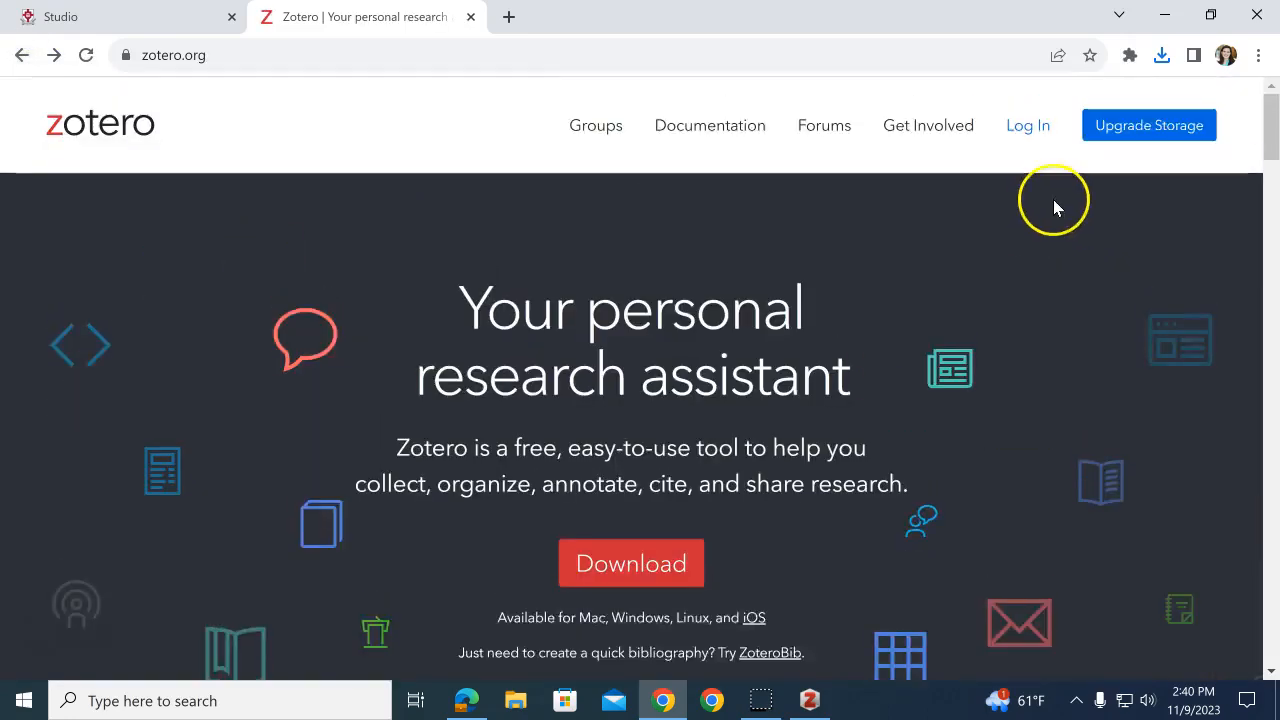
mouse_move(1027, 128)
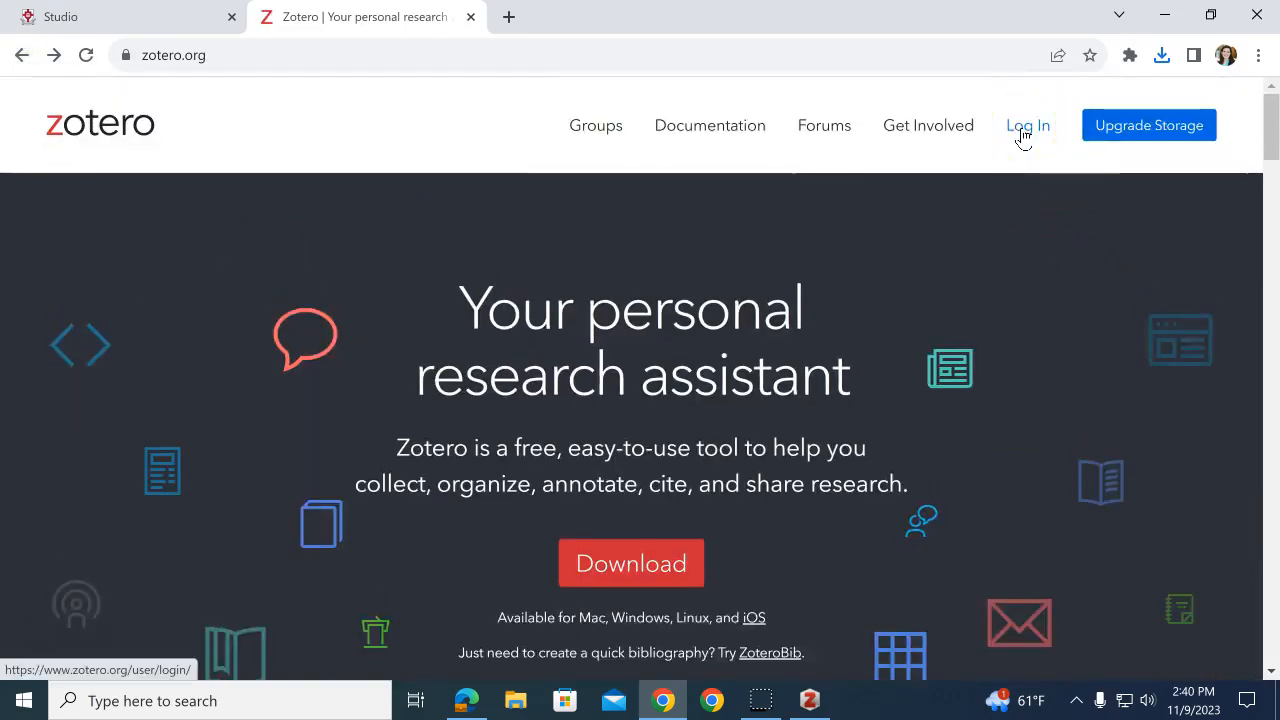
click(1027, 125)
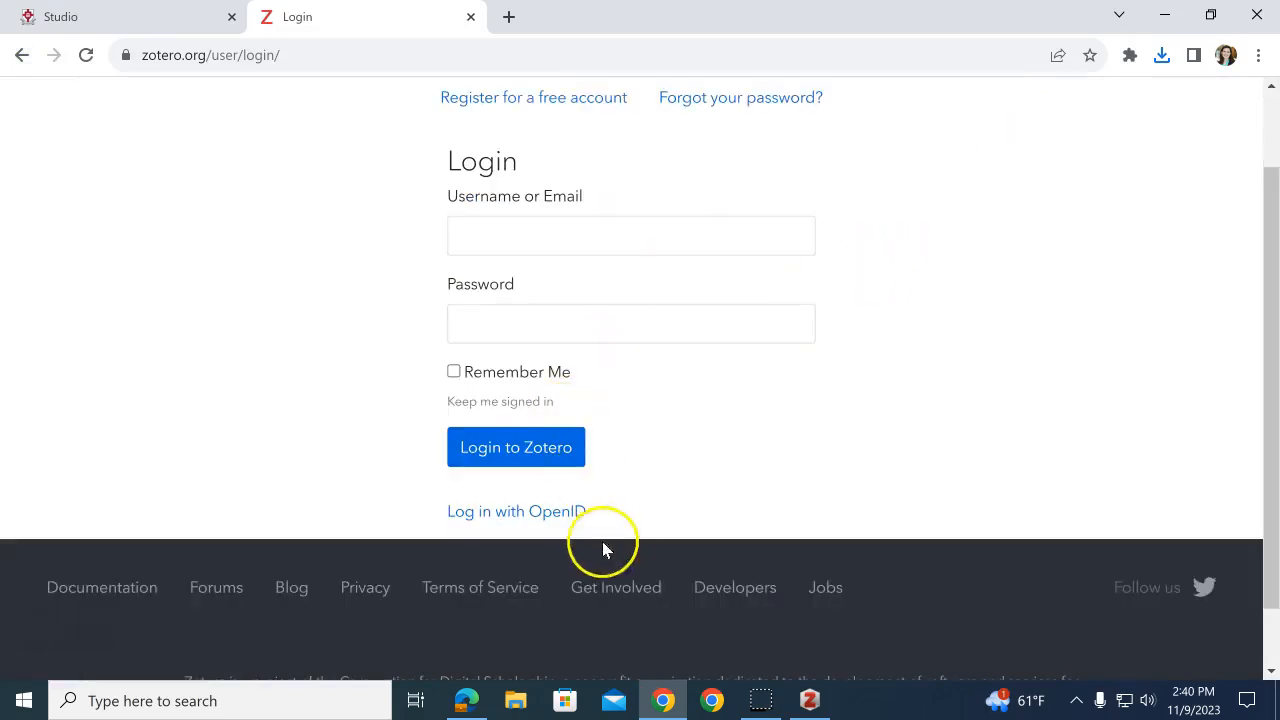
scroll(up, 3)
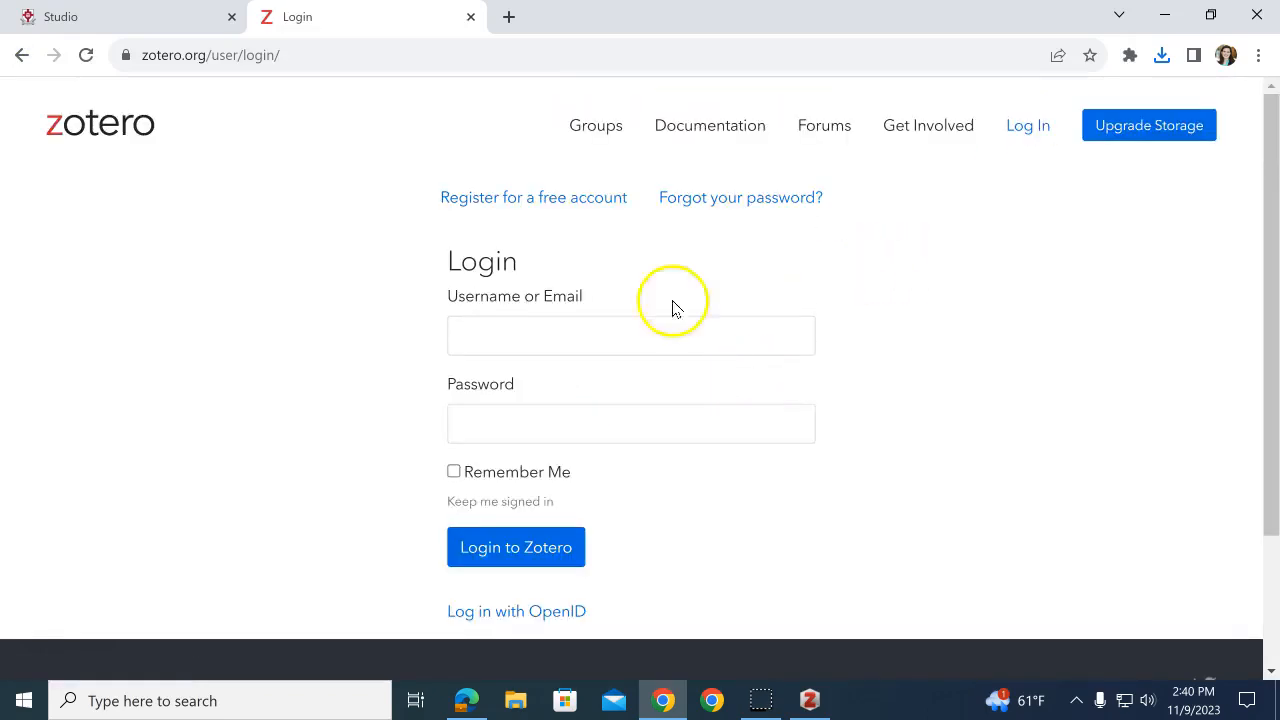
mouse_move(560, 207)
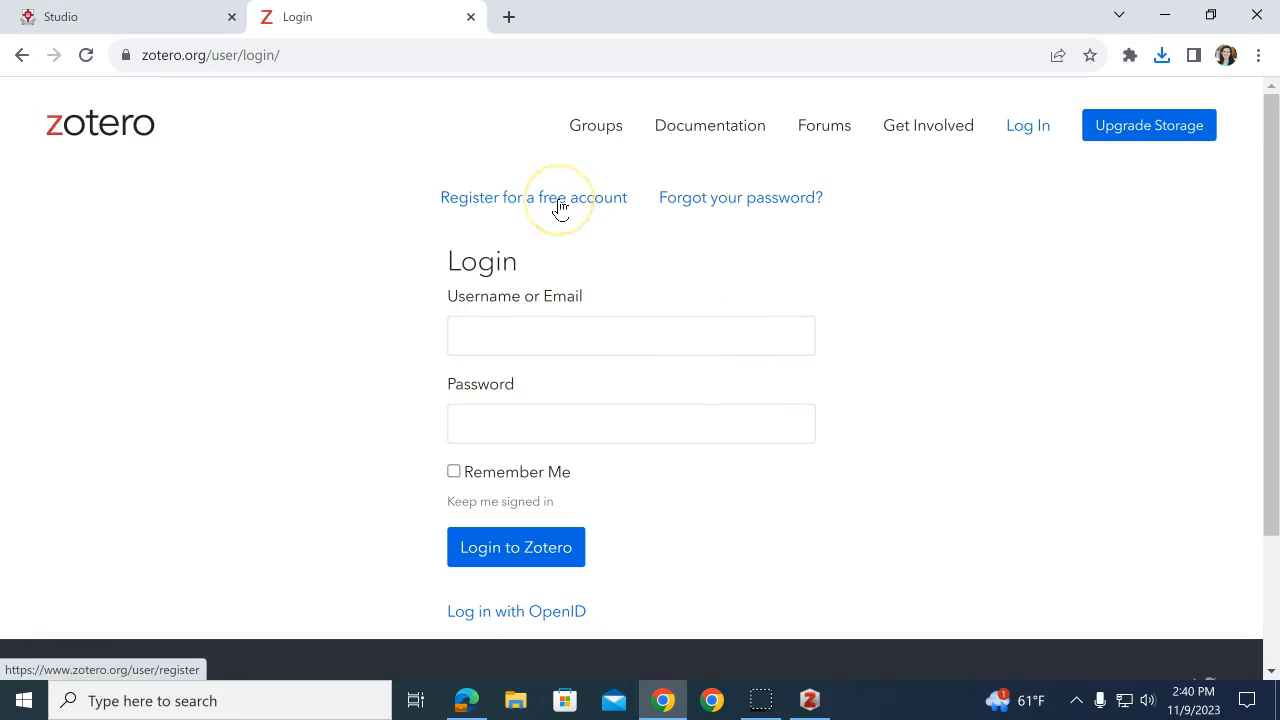
mouse_move(560, 205)
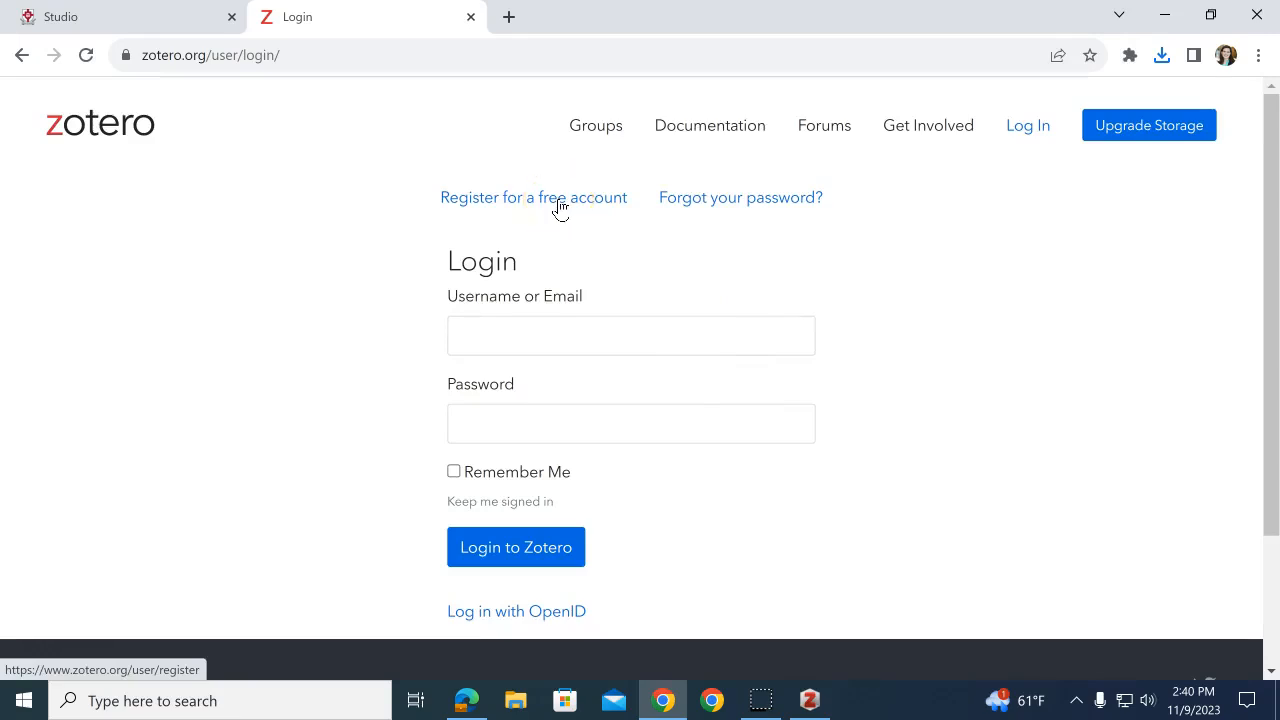
mouse_move(535, 419)
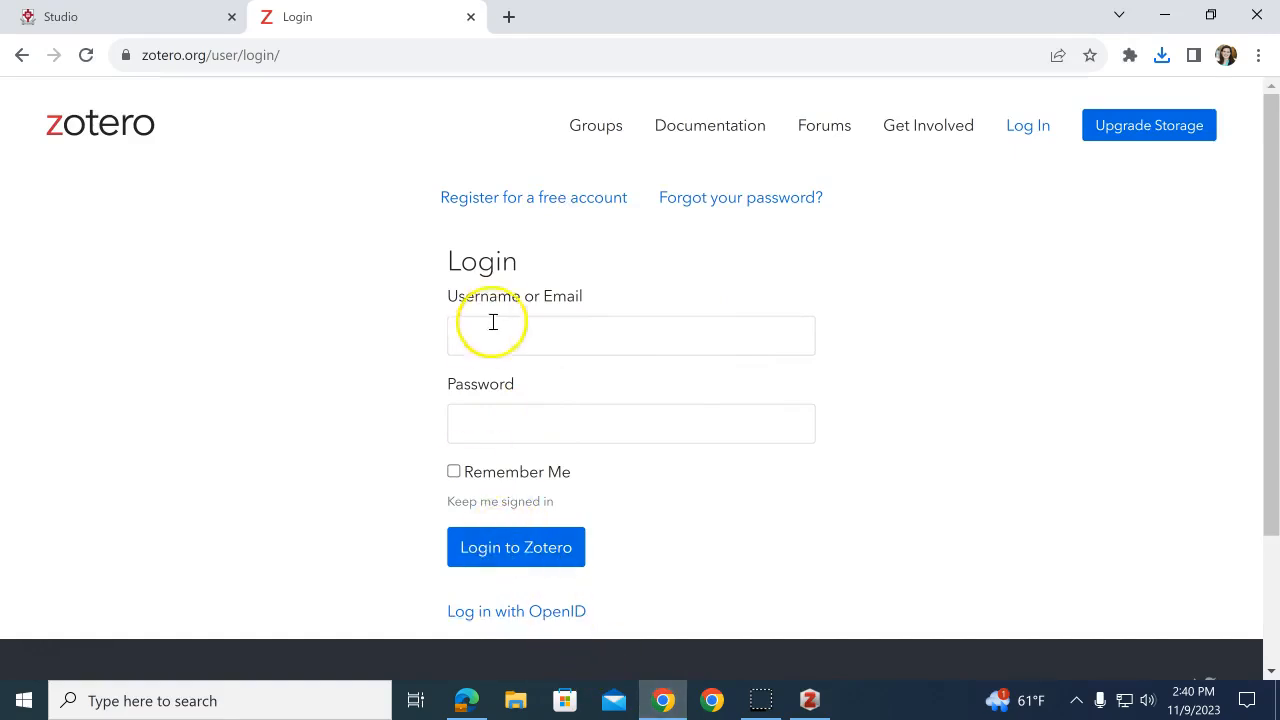
click(516, 547)
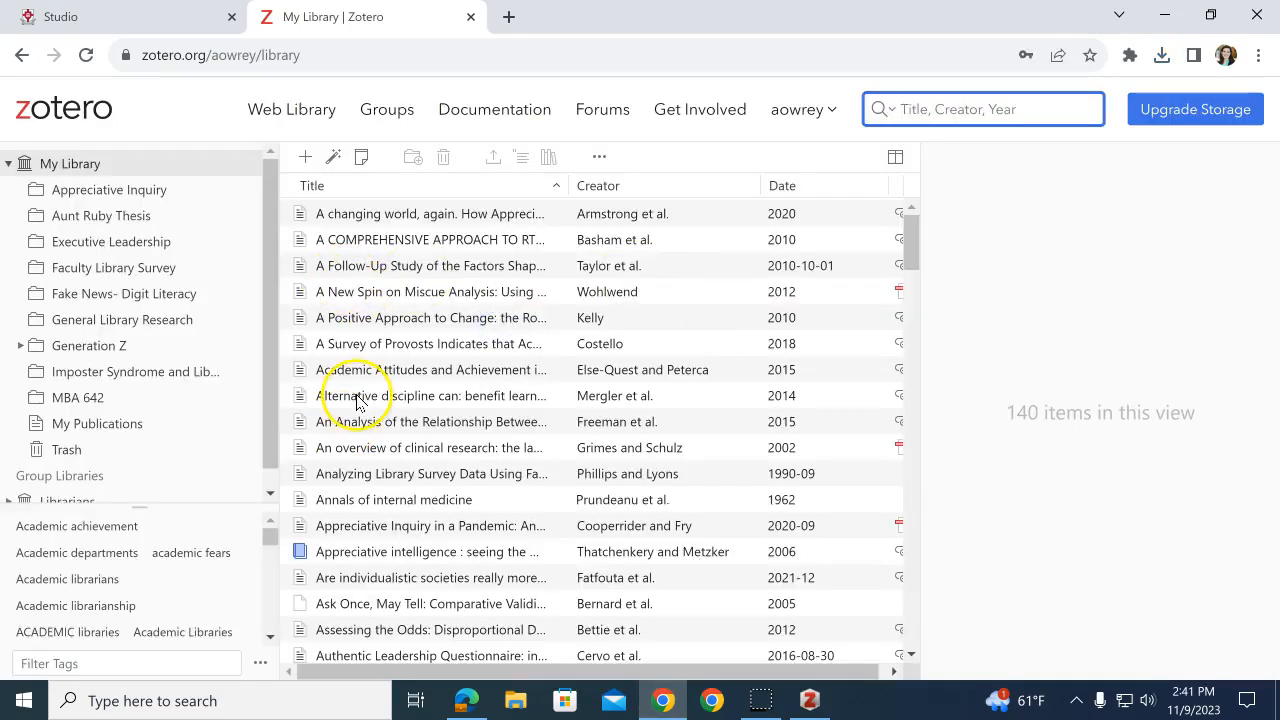
mouse_move(360, 405)
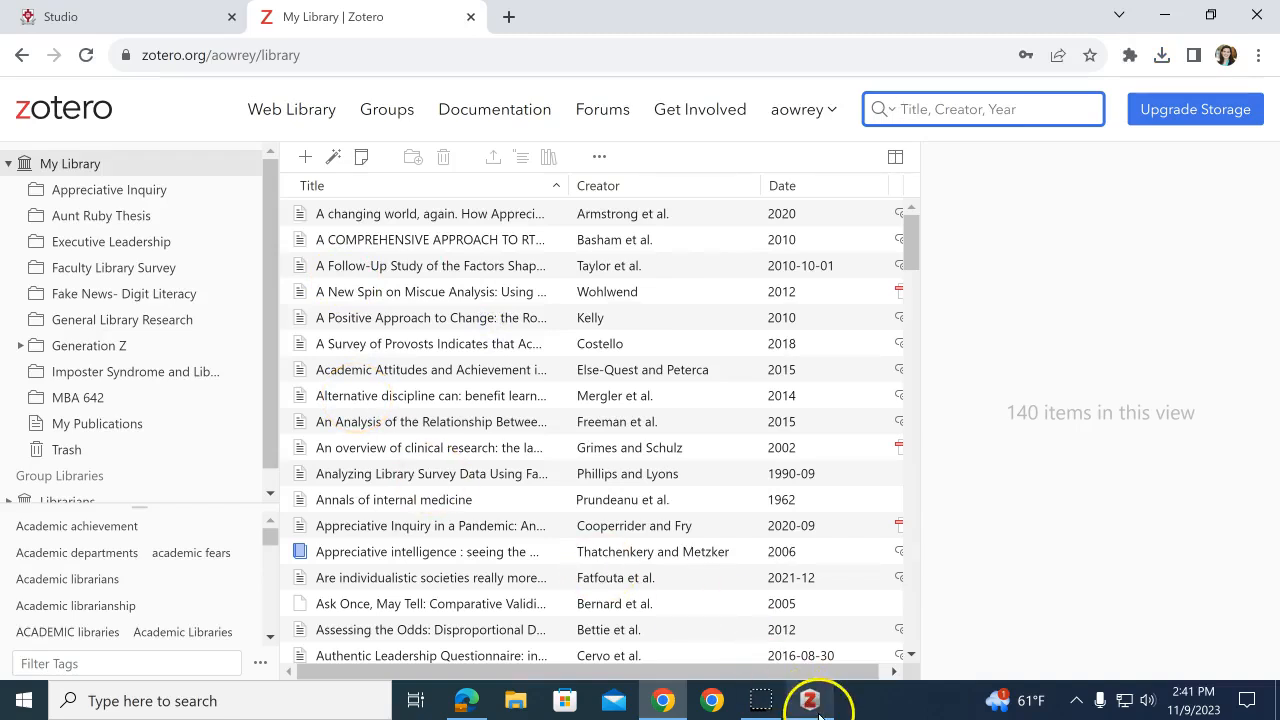
- Launch Zotero from the Windows taskbar, showing the empty My Library
click(810, 700)
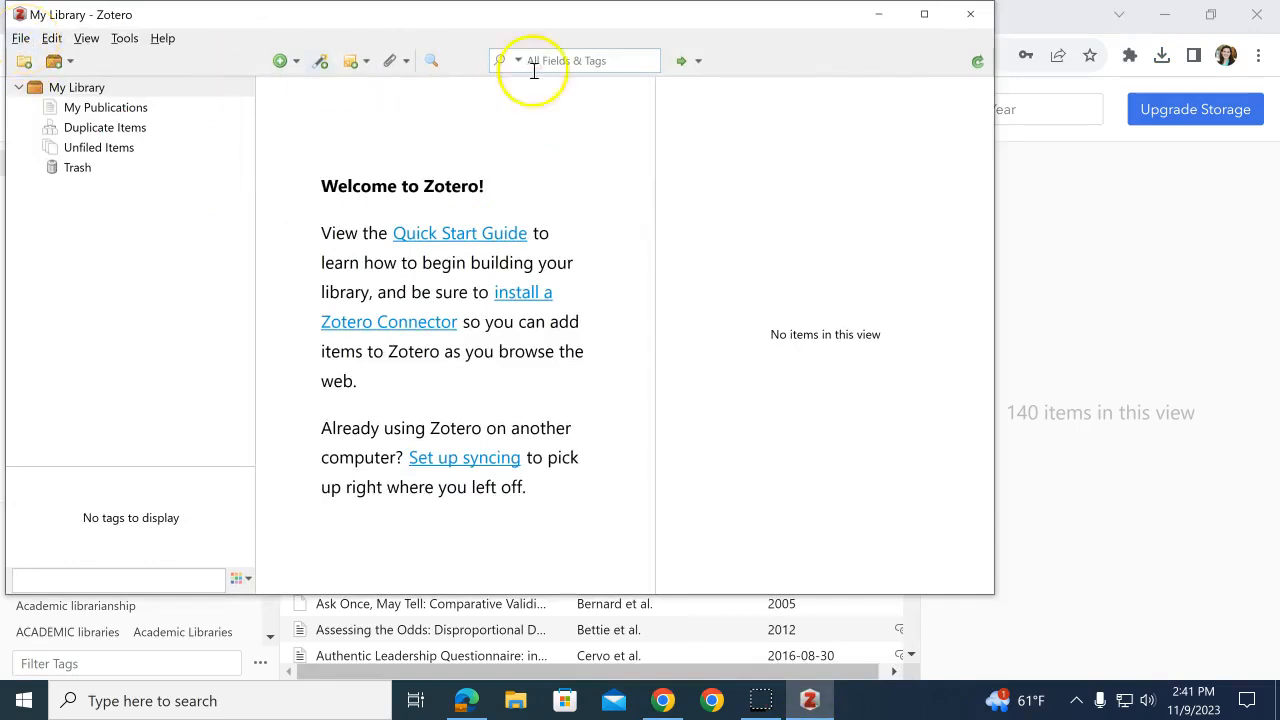
- Trigger a sync and follow the 'Username not set' prompt into Sync preferences
click(978, 61)
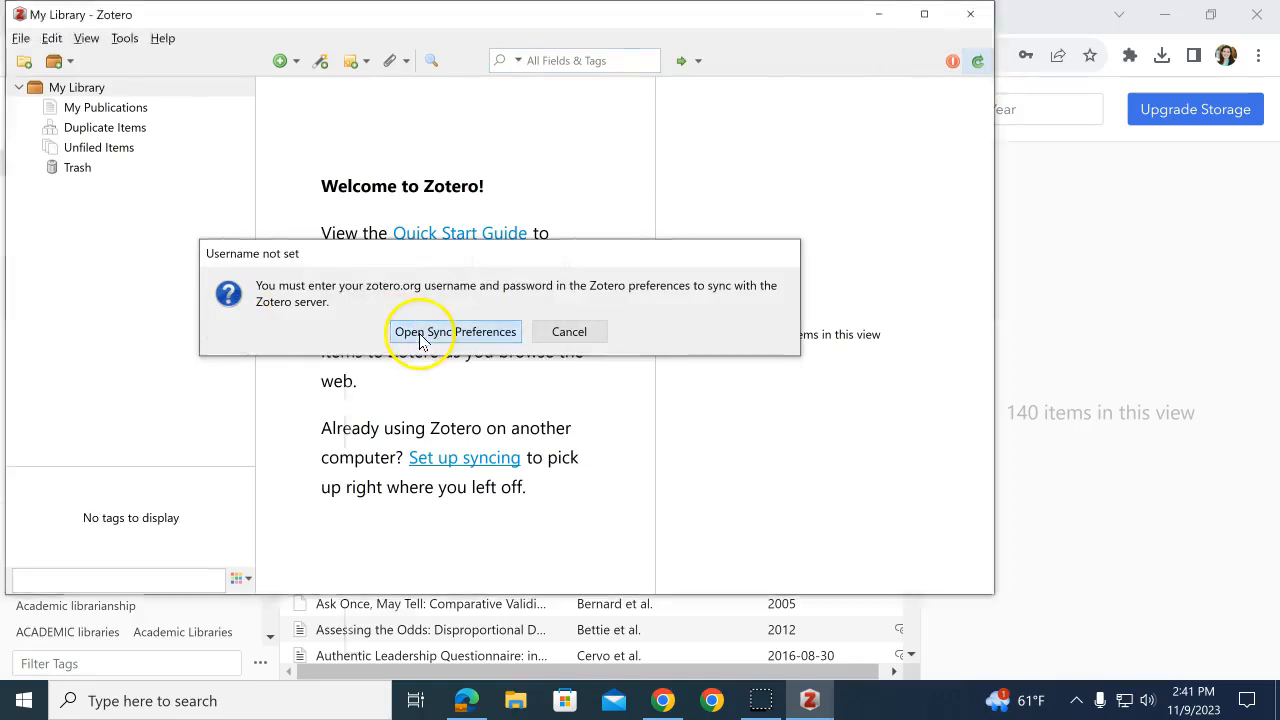
click(455, 331)
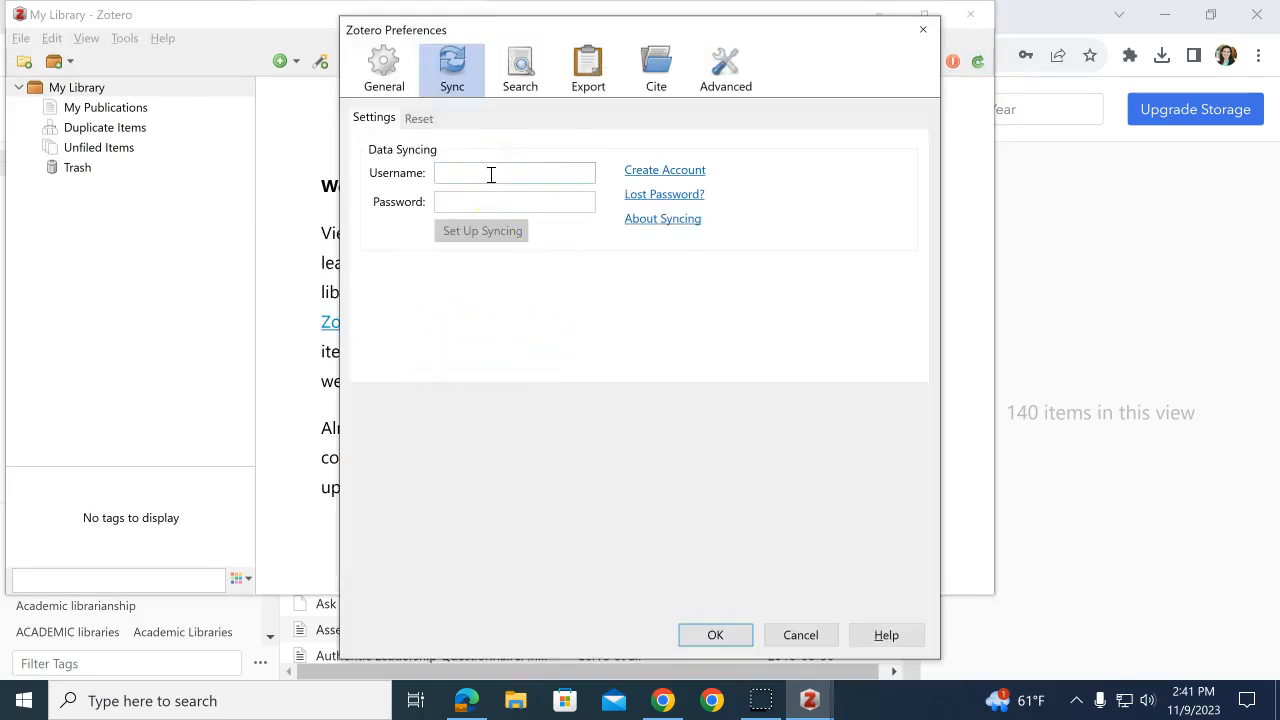
- Enter username 'aowrey' and the account password in the Sync preferences
text(aowrey)
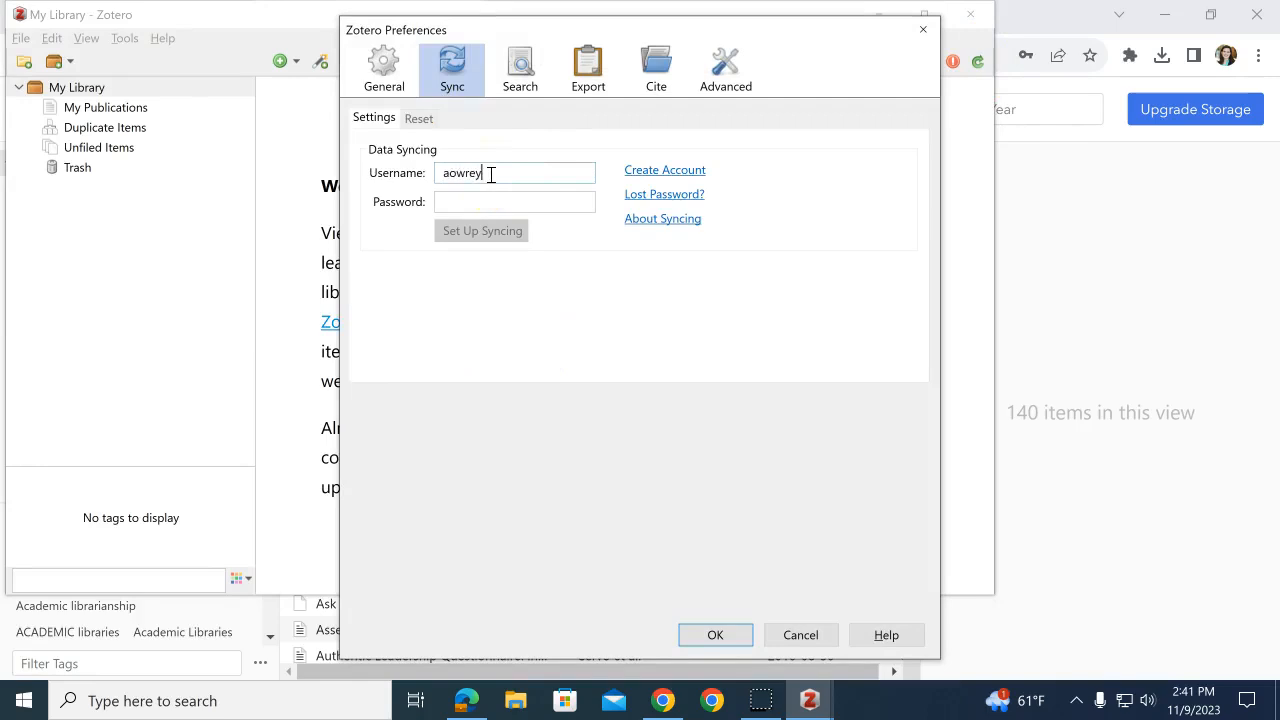
text(••)
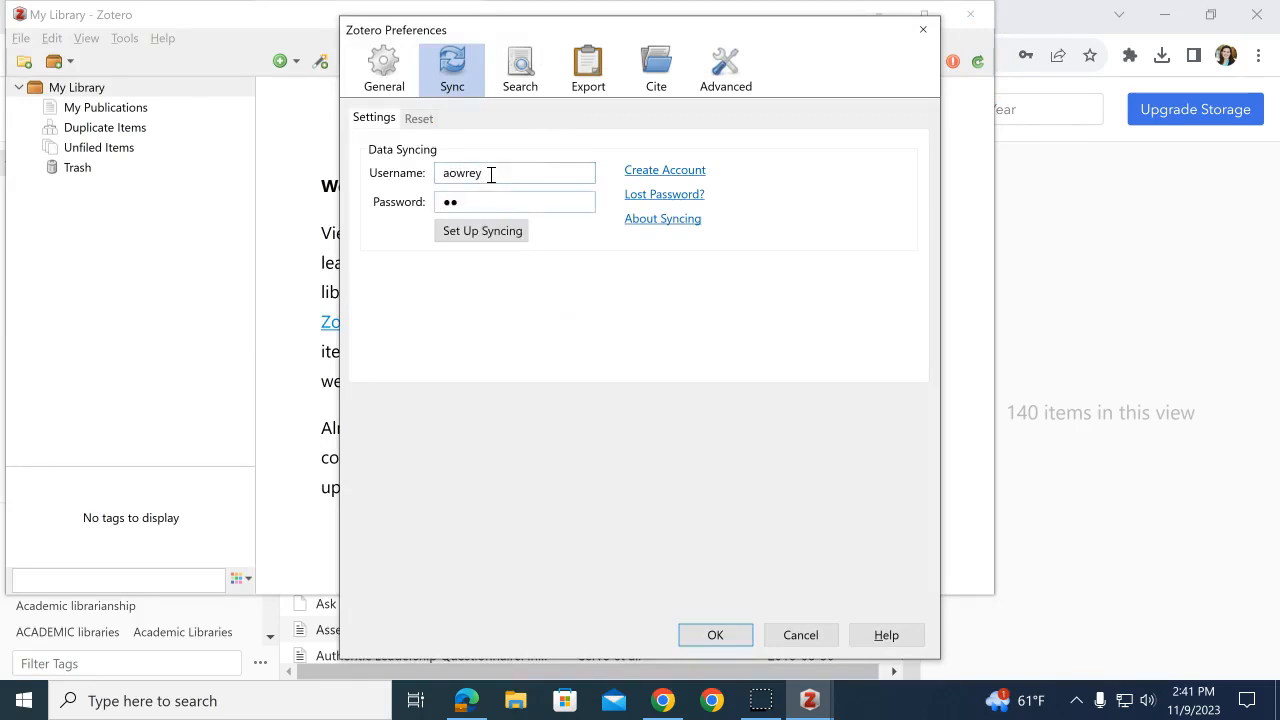